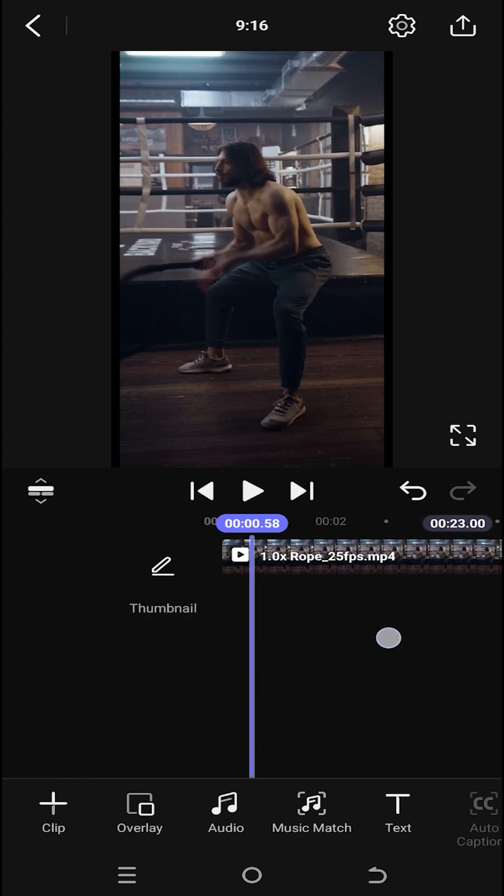
# Add Talking.mp4 from the media library as an overlay track over the rope workout clip
pyautogui.click(203, 492)
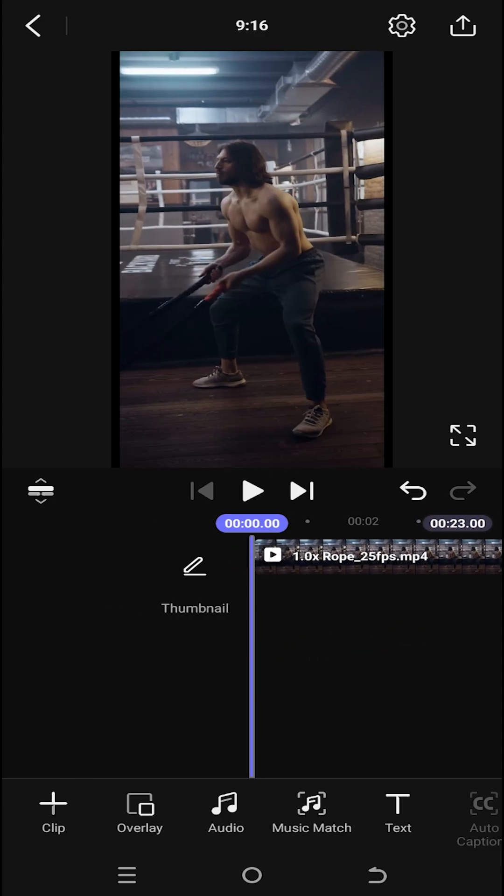
pyautogui.click(139, 812)
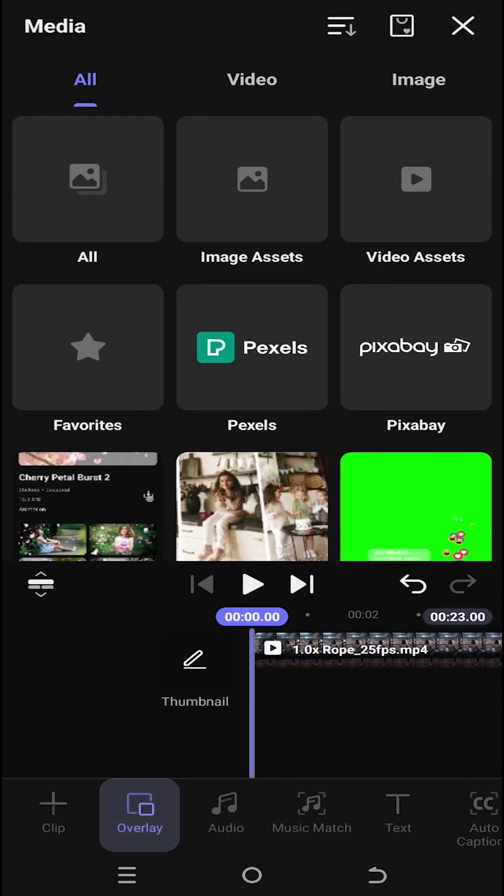
pyautogui.scroll(3)
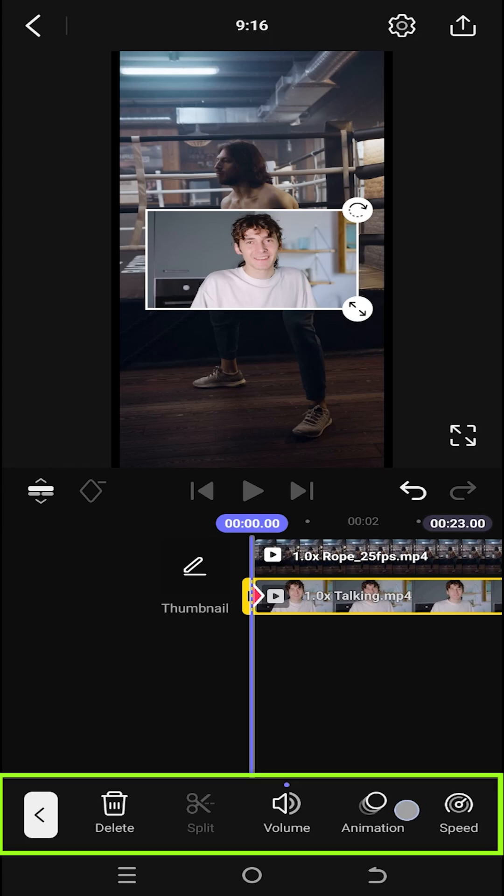
pyautogui.hscroll(3)
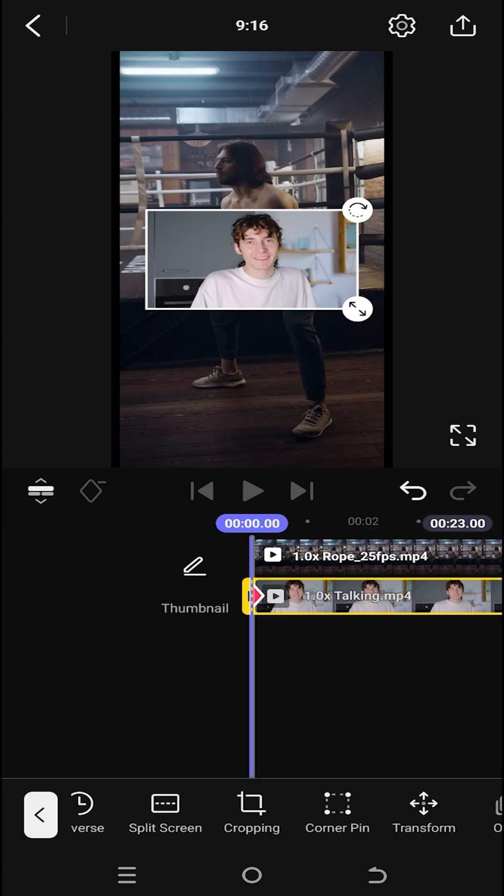
# Apply a circular crop mask to the talking-head overlay so the speaker's face sits in a round frame
pyautogui.click(251, 812)
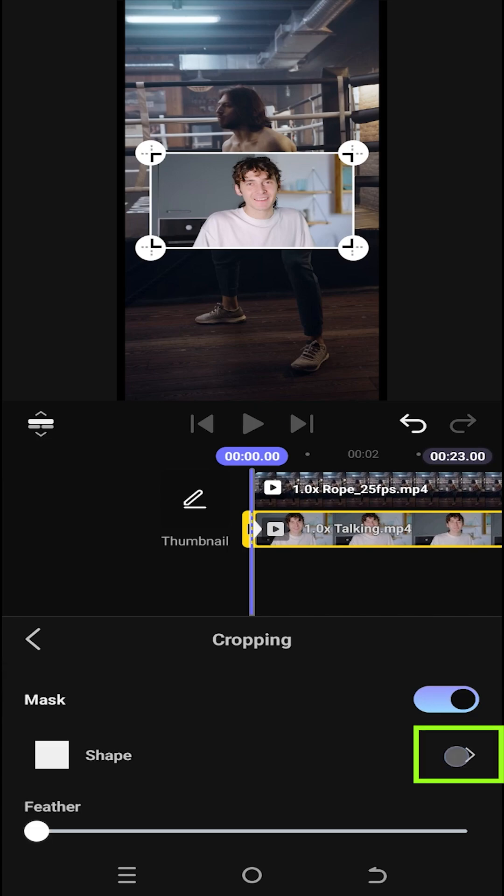
pyautogui.click(457, 754)
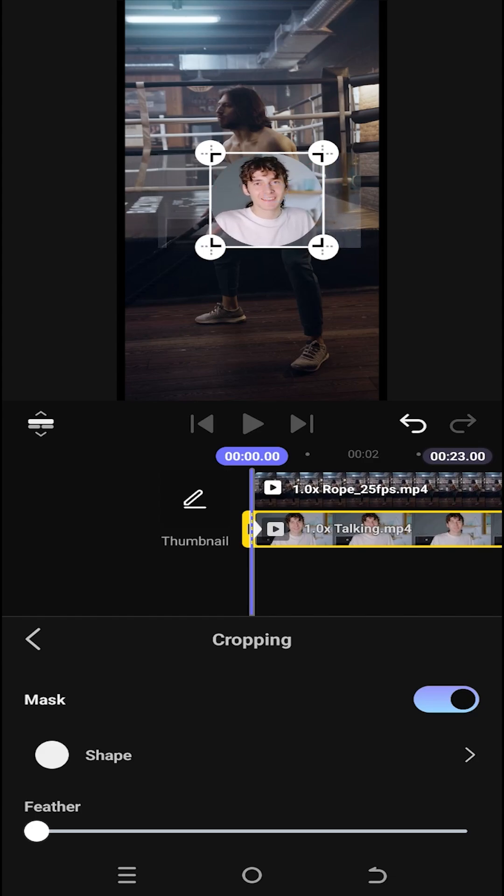
# Confirm the crop, place the round overlay top right, duplicate it and start replacing the copy's media
pyautogui.click(32, 640)
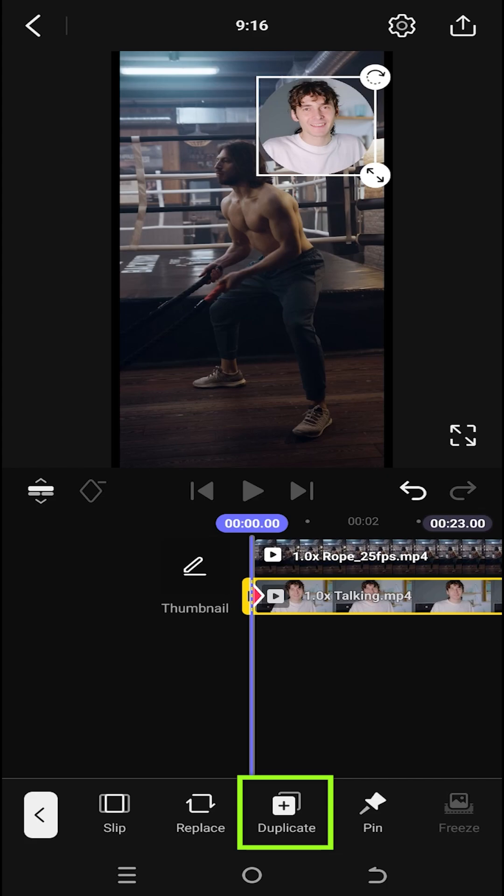
pyautogui.click(286, 811)
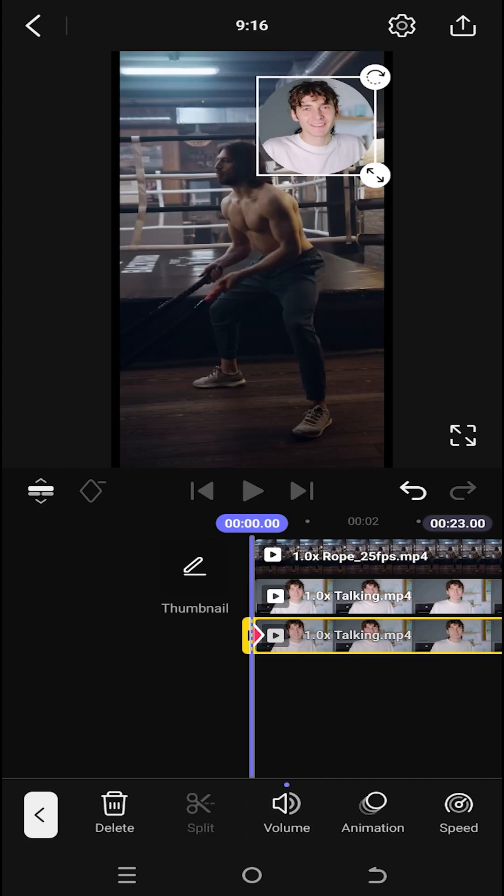
pyautogui.hscroll(-3)
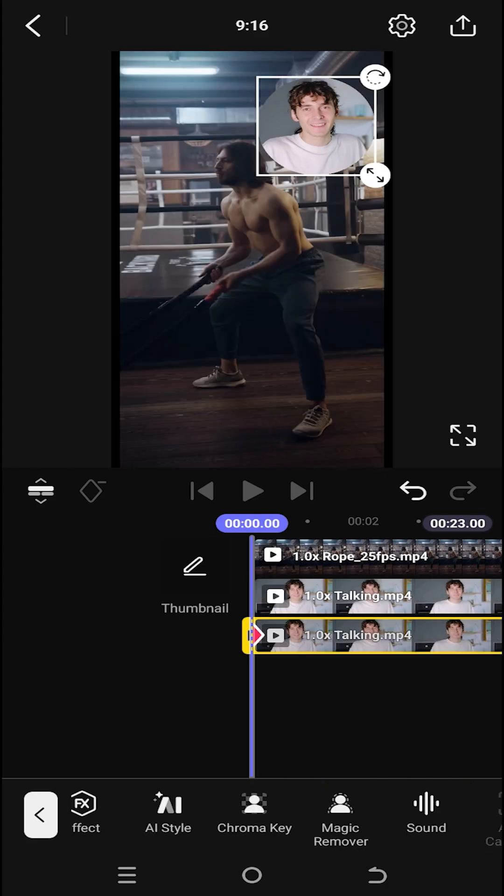
pyautogui.click(199, 814)
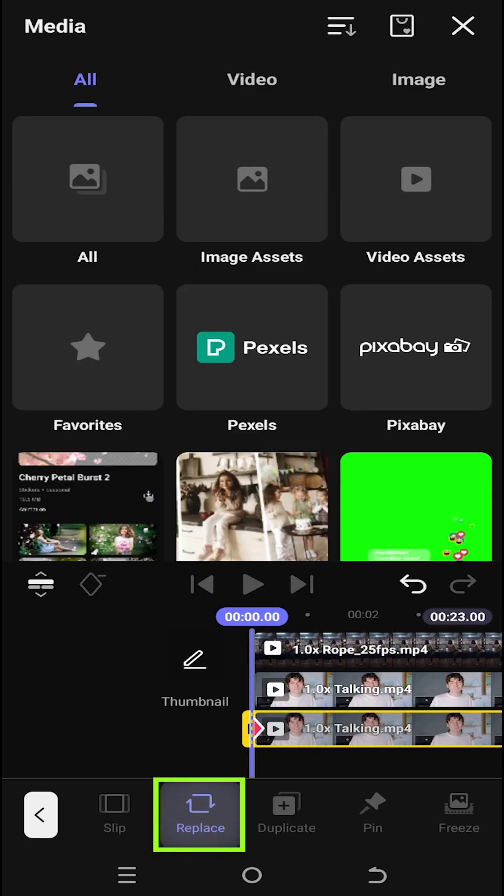
# Replace the duplicate overlay with the plain white colour tile from Image Assets
pyautogui.click(251, 179)
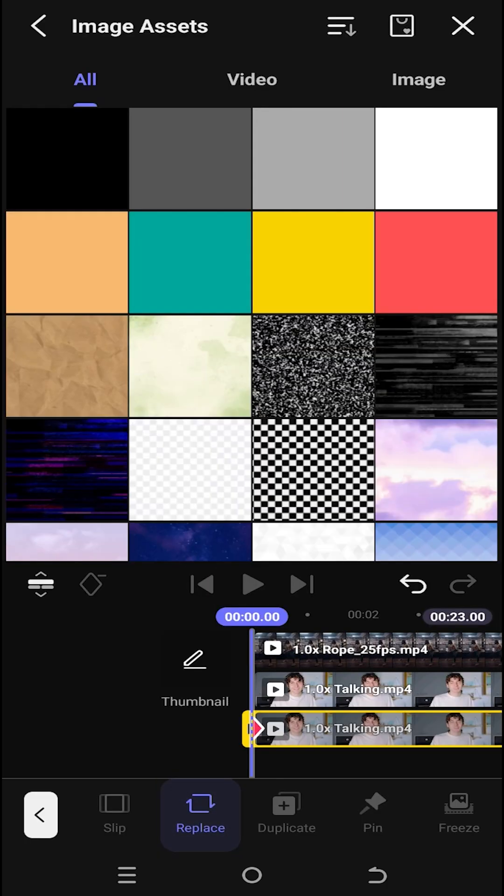
pyautogui.click(435, 159)
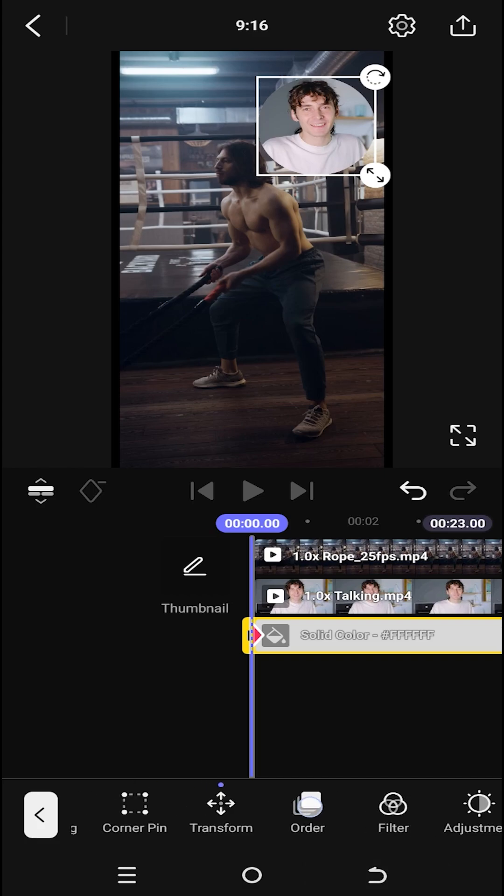
# Scale the white layer to about 1.8 so it rings the round overlay, then preview playback
pyautogui.click(221, 811)
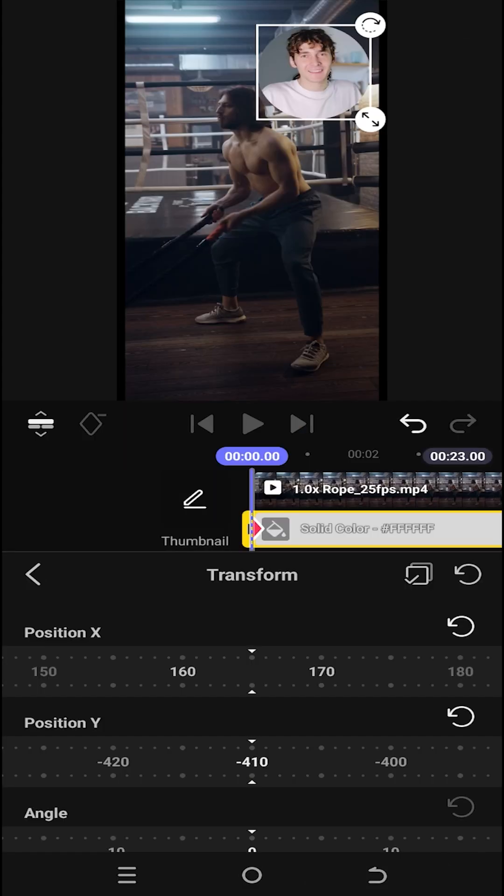
pyautogui.scroll(-3)
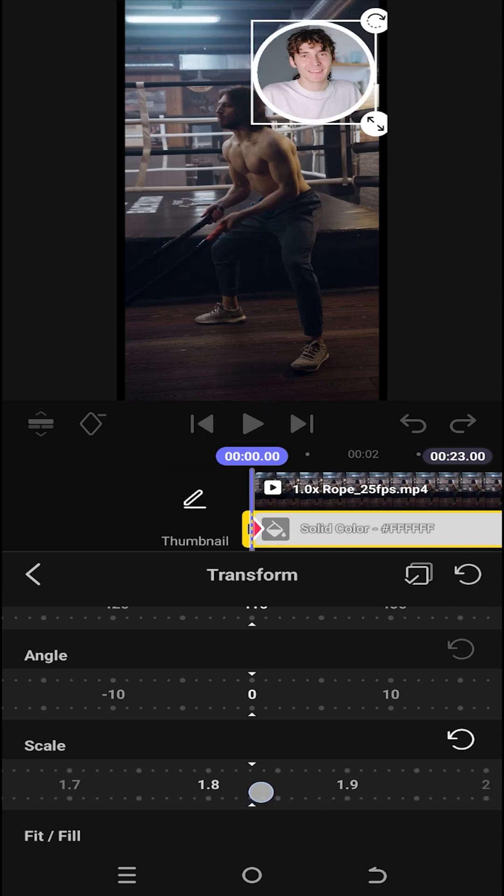
pyautogui.click(34, 575)
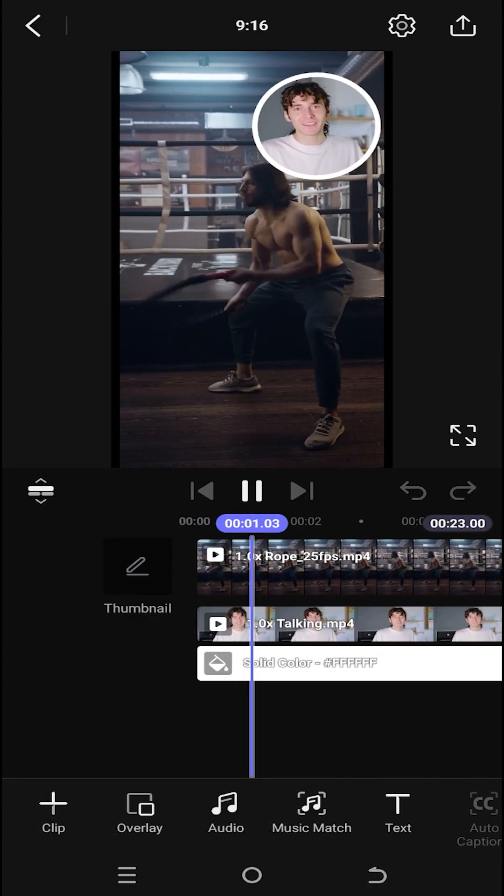